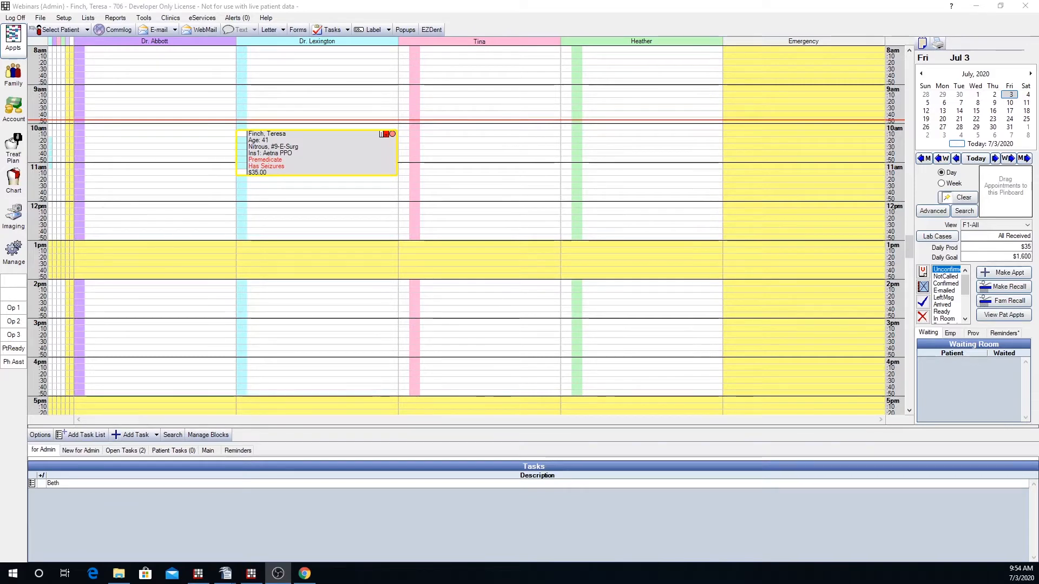
mouse_move(492, 50)
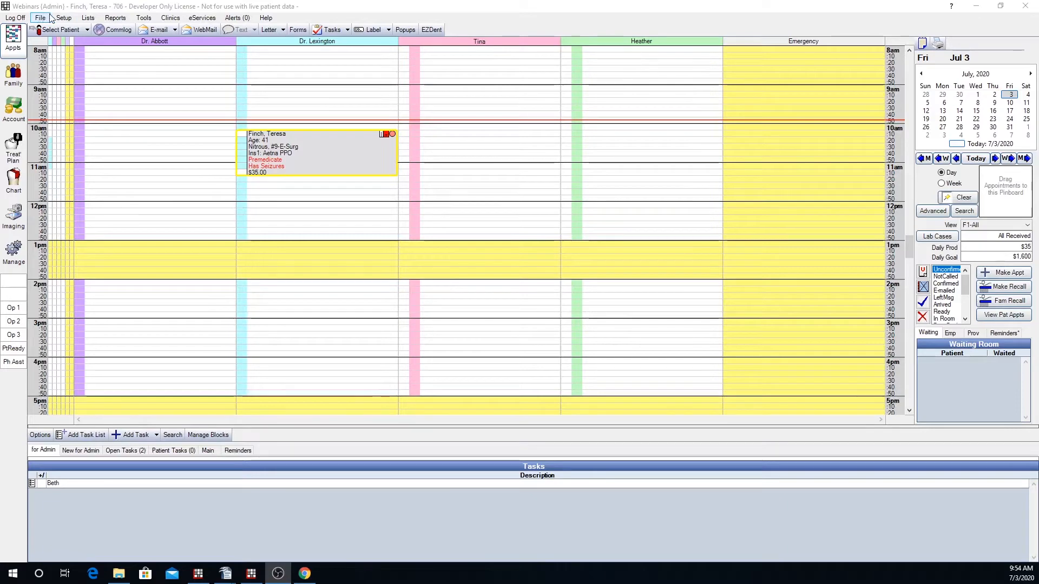
Open the patient language definitions from Miscellaneous Setup.
left_click(63, 17)
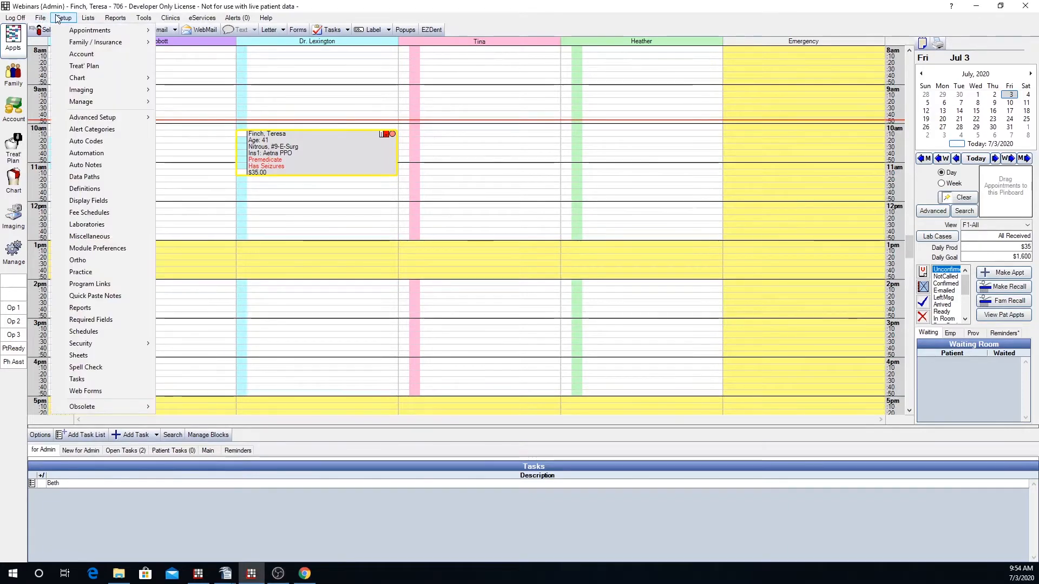
mouse_move(89, 237)
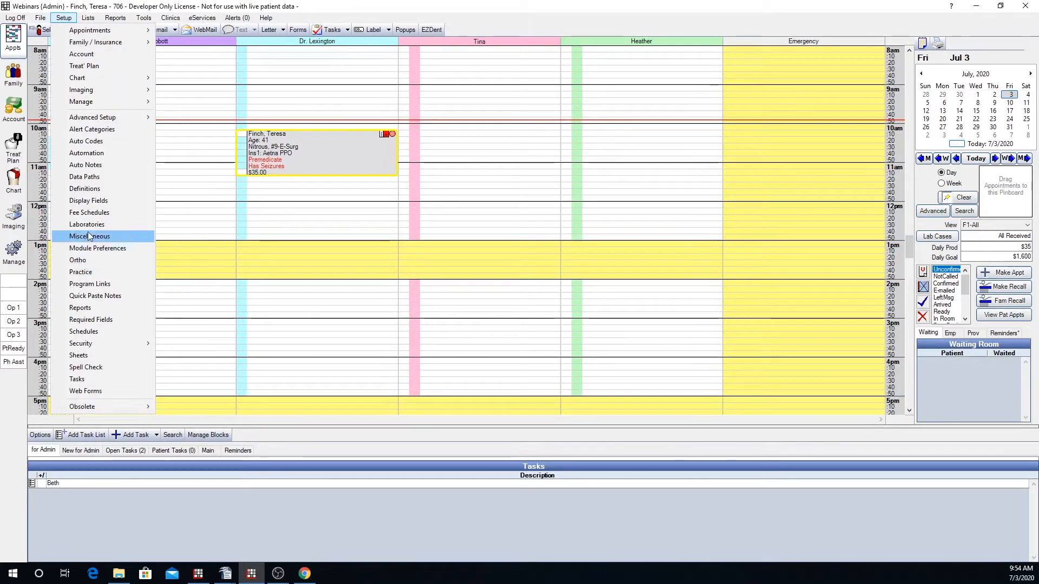
left_click(89, 236)
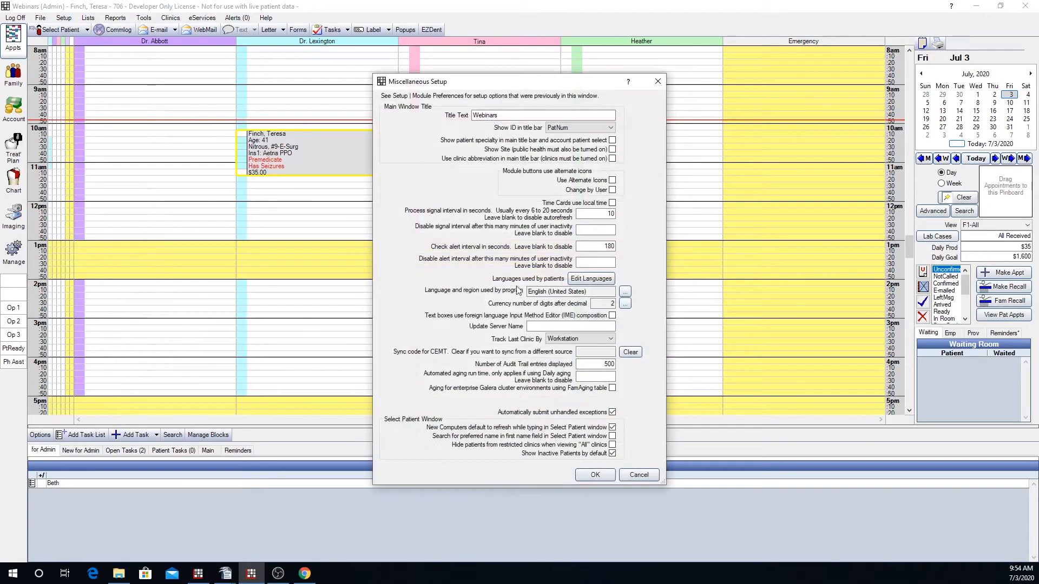
left_click(591, 278)
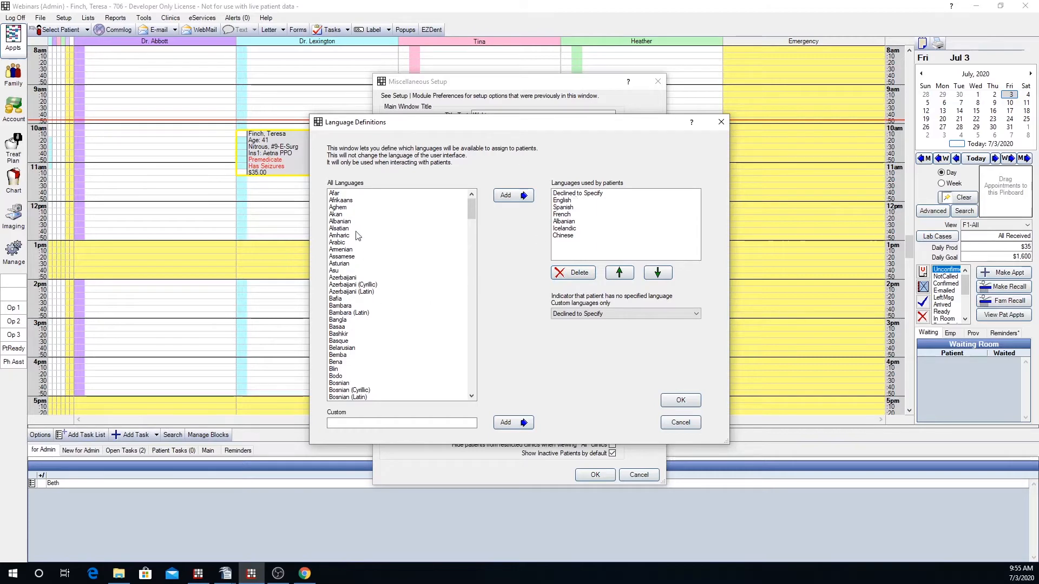
left_click(339, 228)
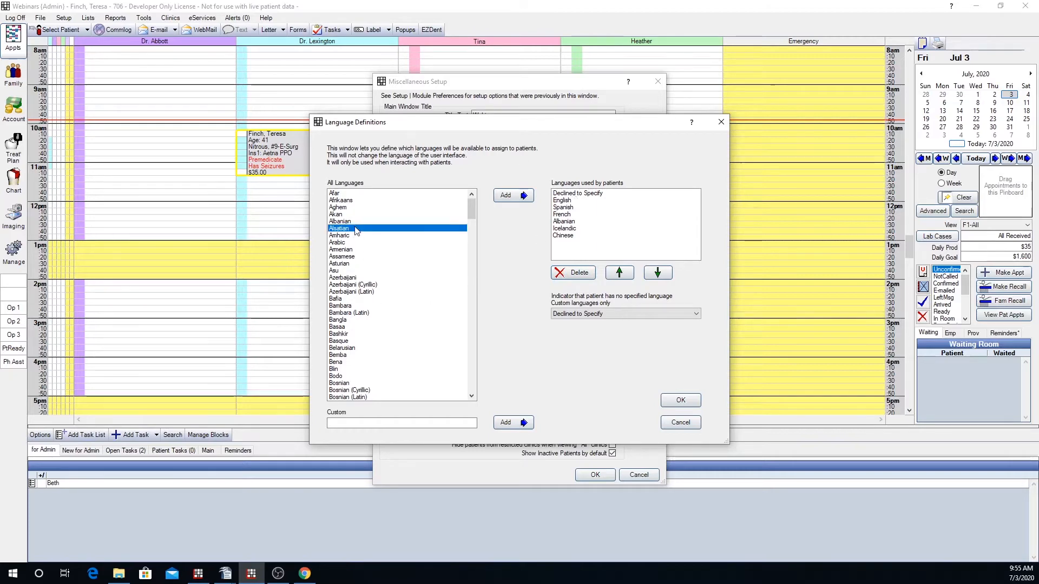
scroll("down", 3)
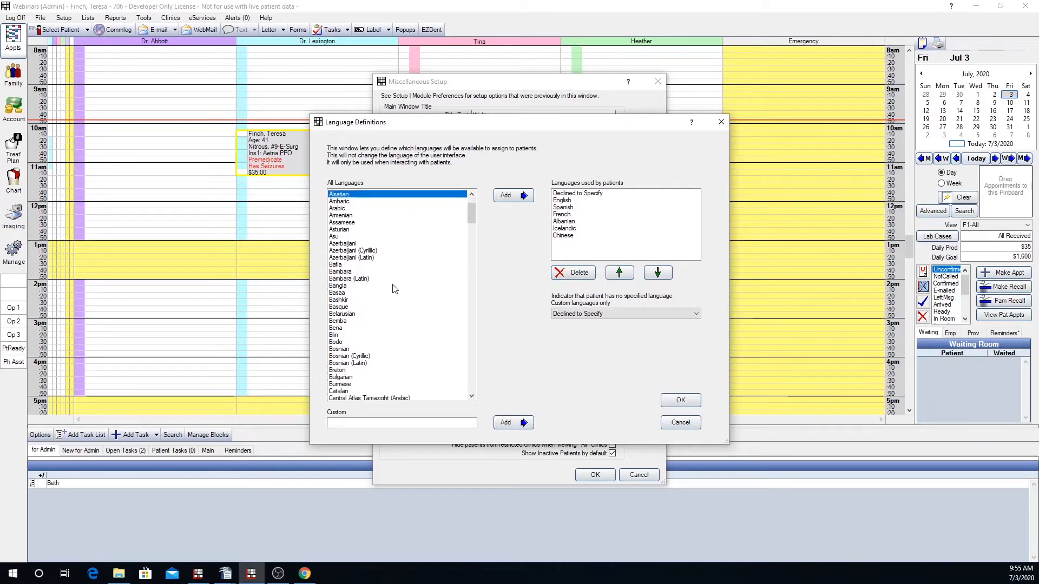
scroll("down", 3)
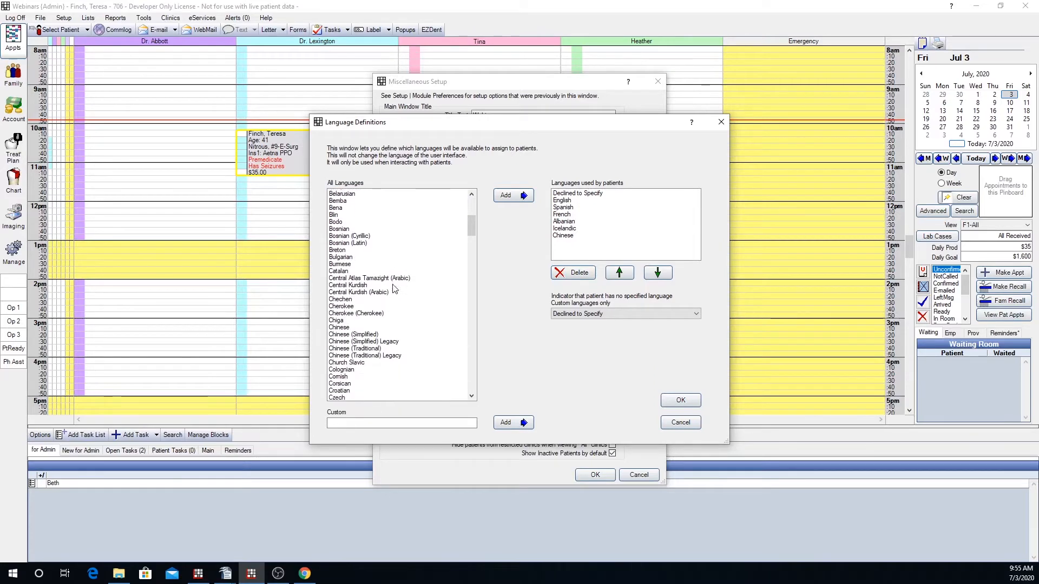
left_click(353, 298)
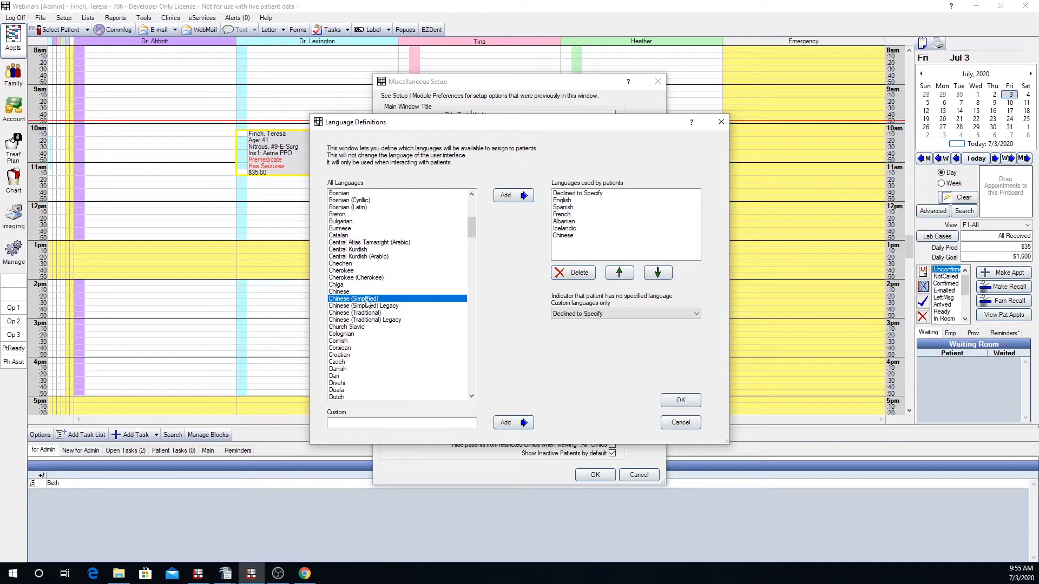
left_click(513, 195)
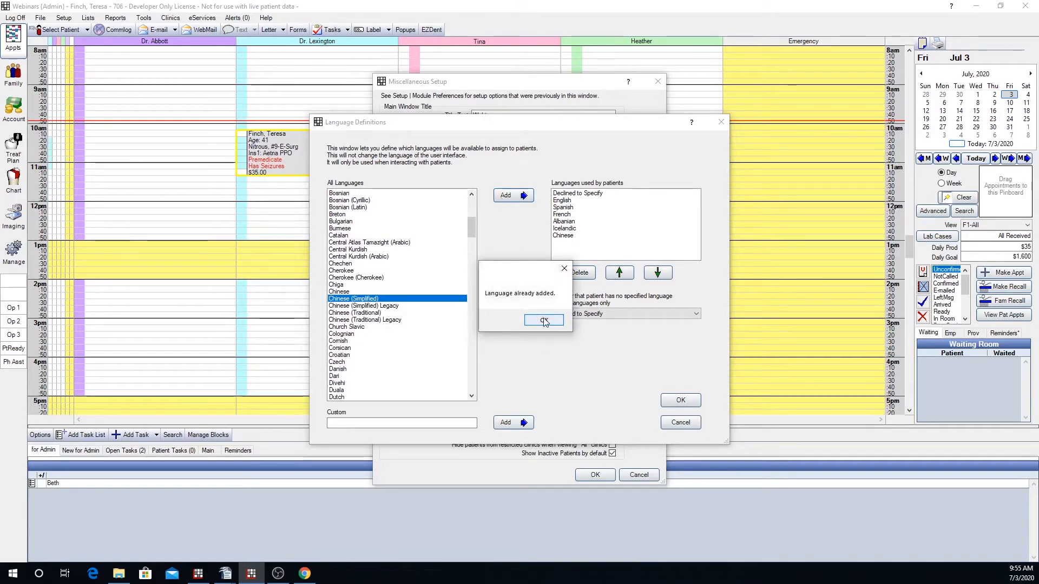
left_click(543, 319)
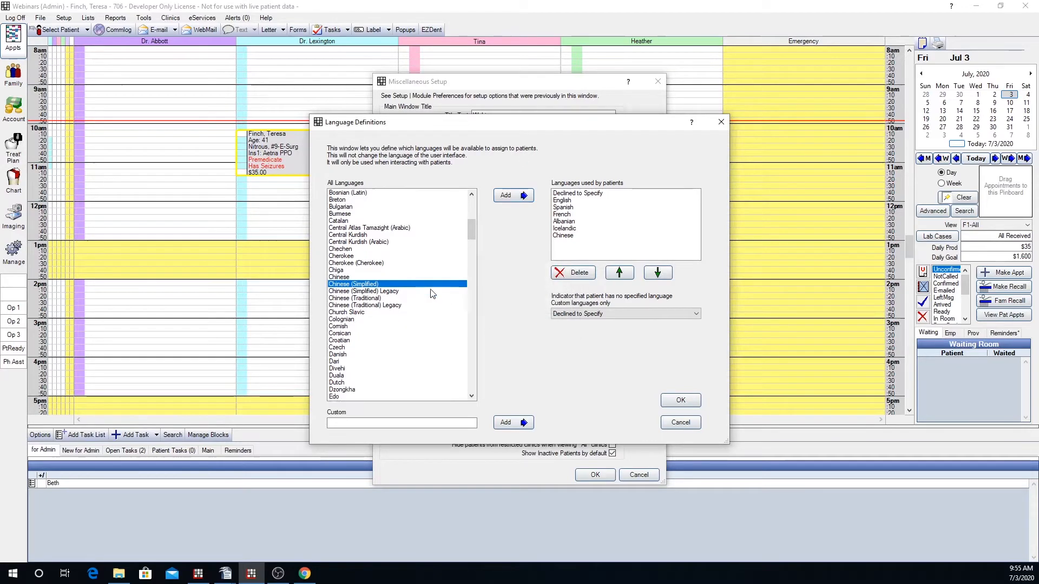
scroll("down", 3)
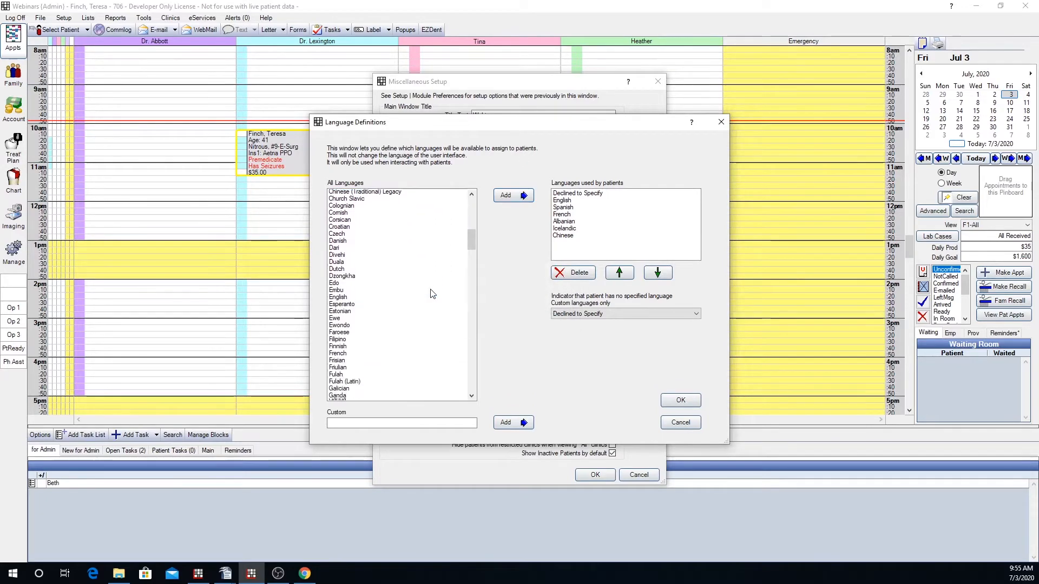
scroll("down", 3)
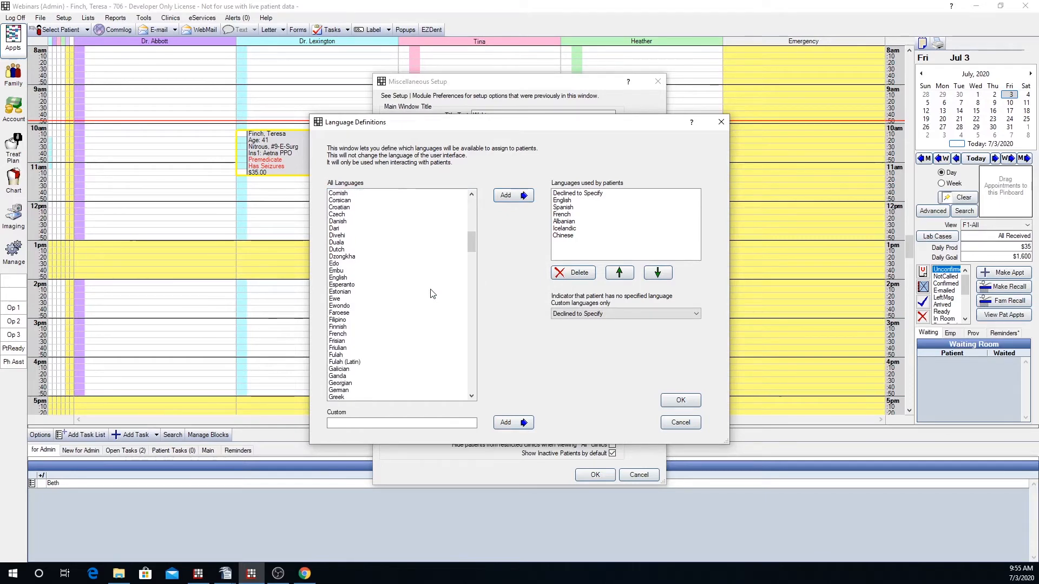
left_click(401, 423)
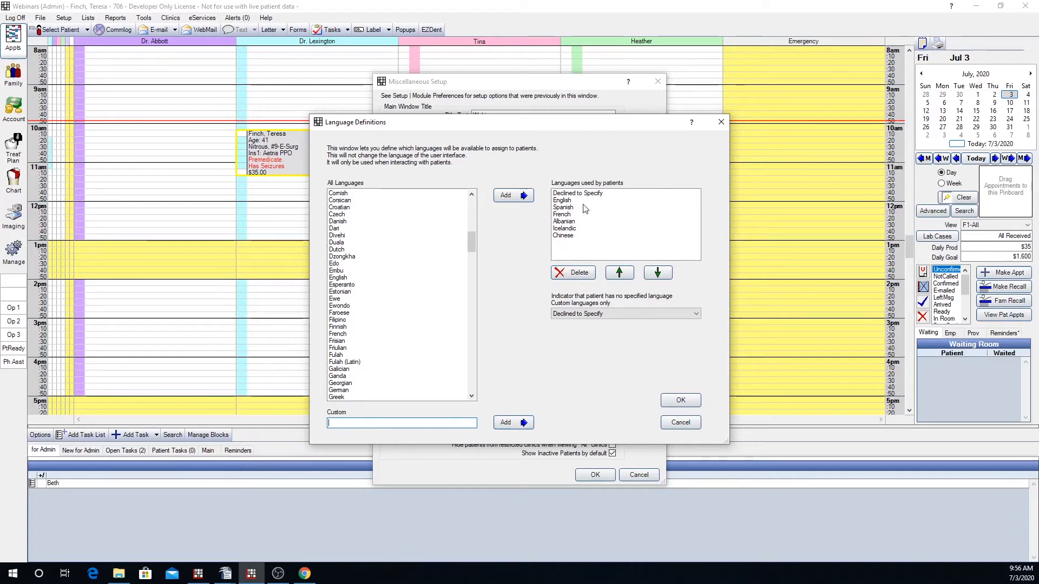
mouse_move(587, 240)
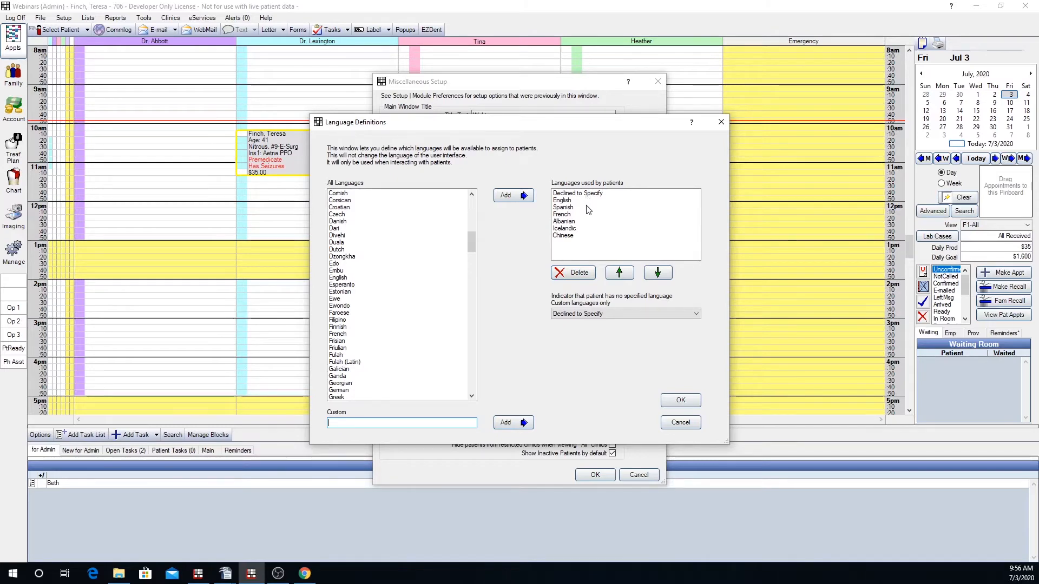
mouse_move(565, 228)
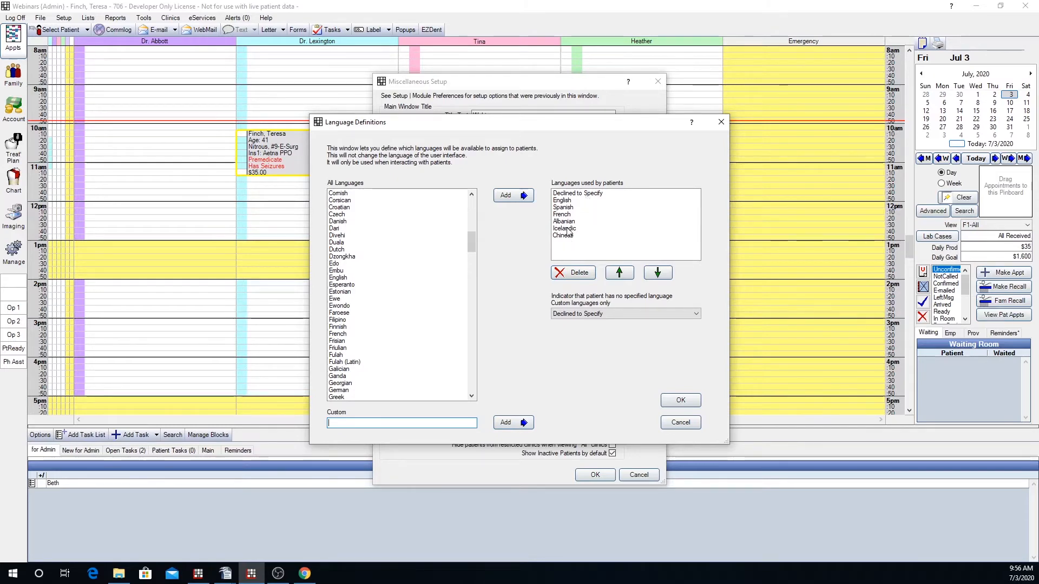
Move Declined to Specify to the bottom of the language list and save both setup windows.
left_click(577, 193)
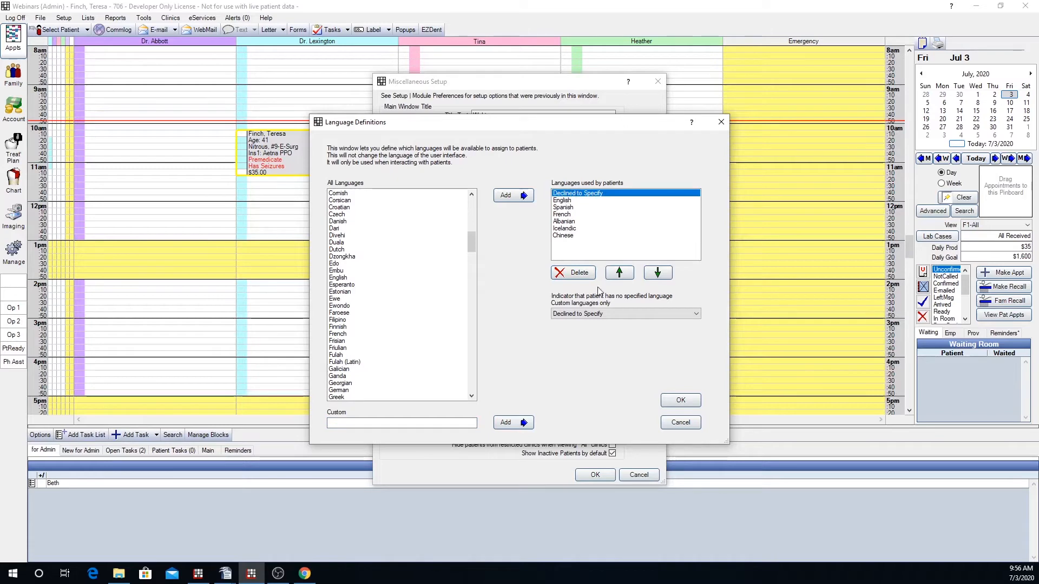
left_click(657, 273)
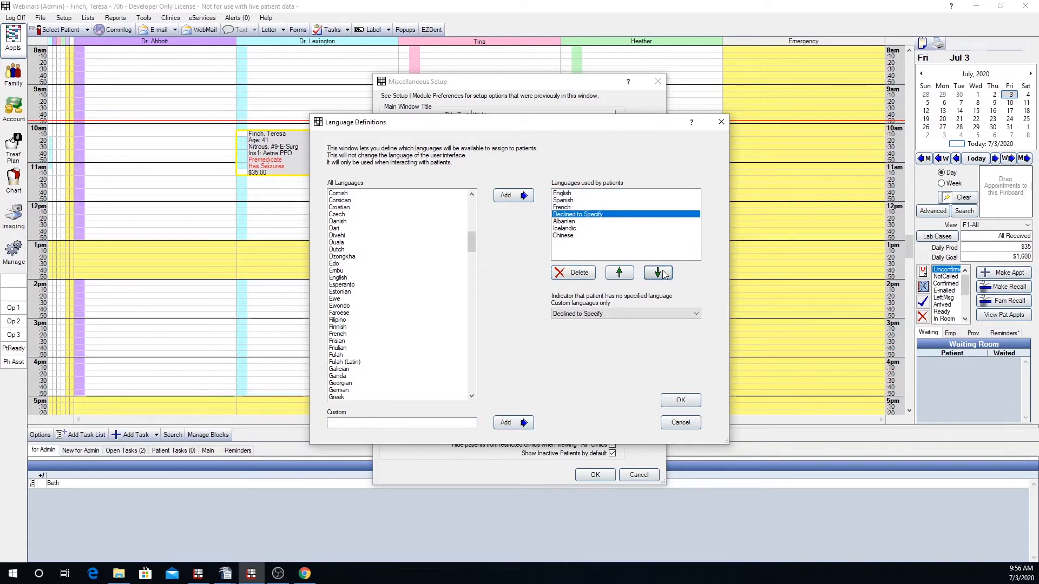
left_click(657, 273)
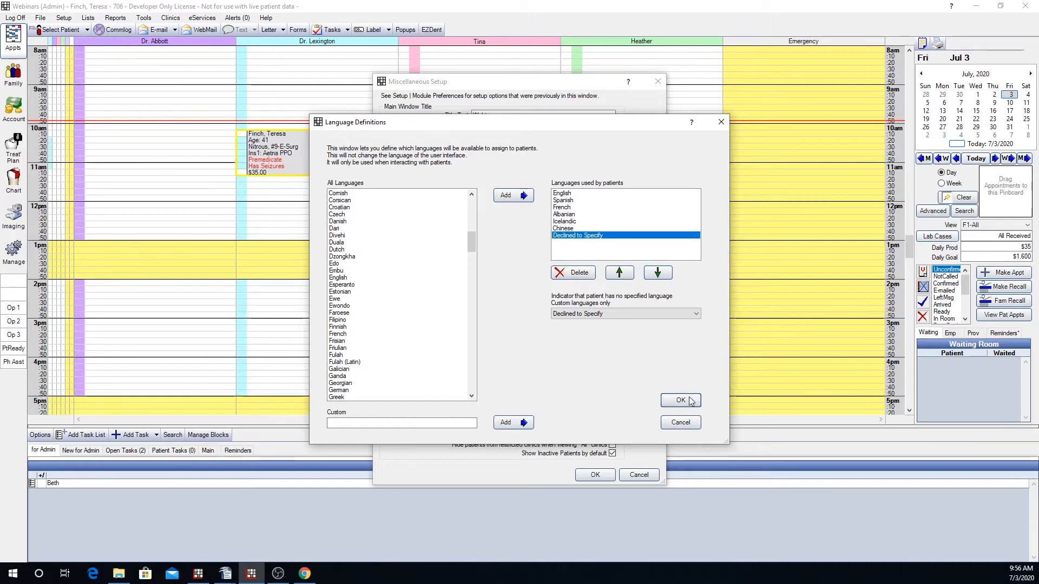
left_click(681, 401)
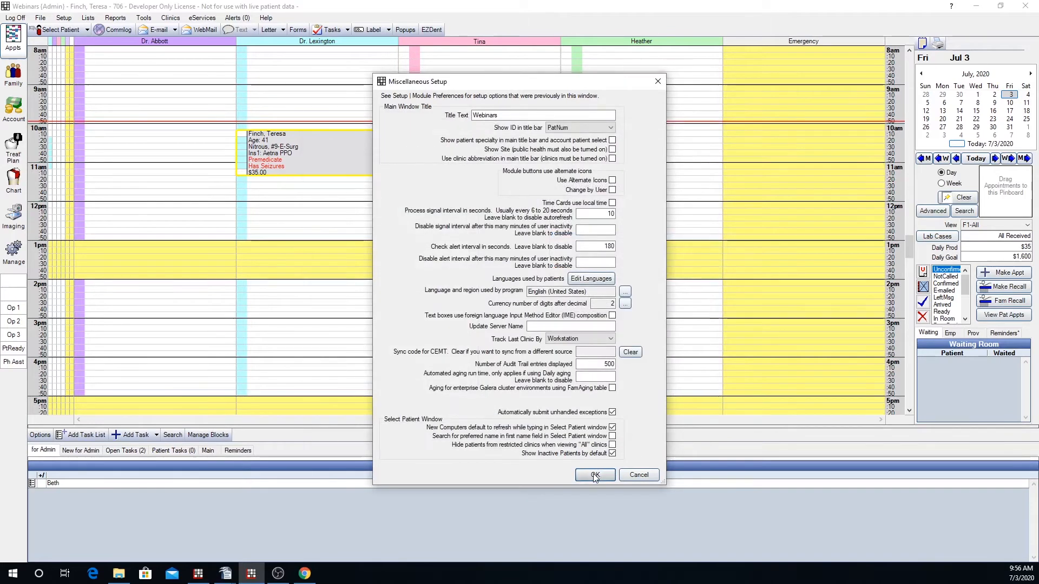
left_click(594, 475)
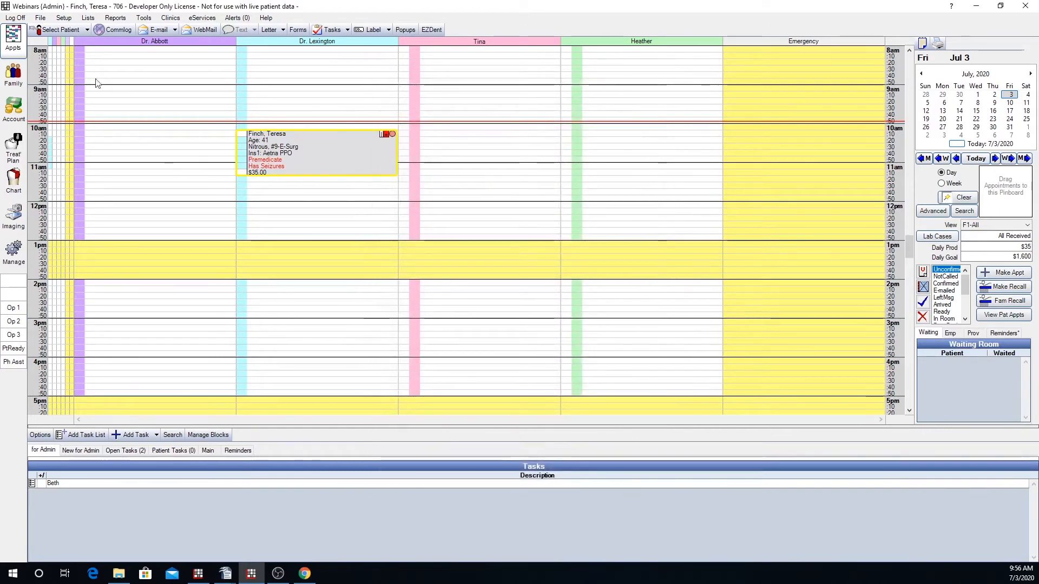
mouse_move(21, 81)
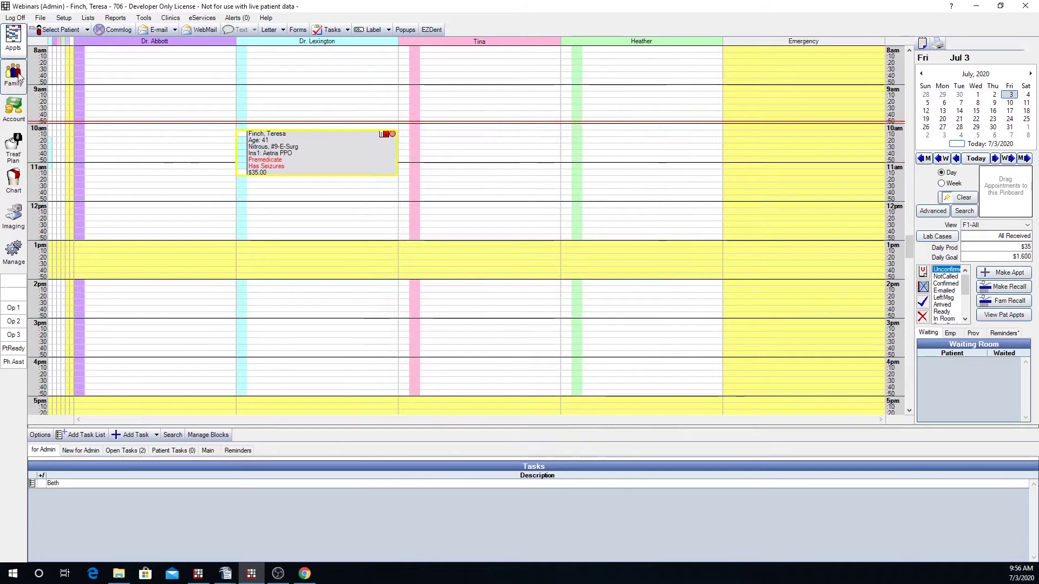
left_click(13, 73)
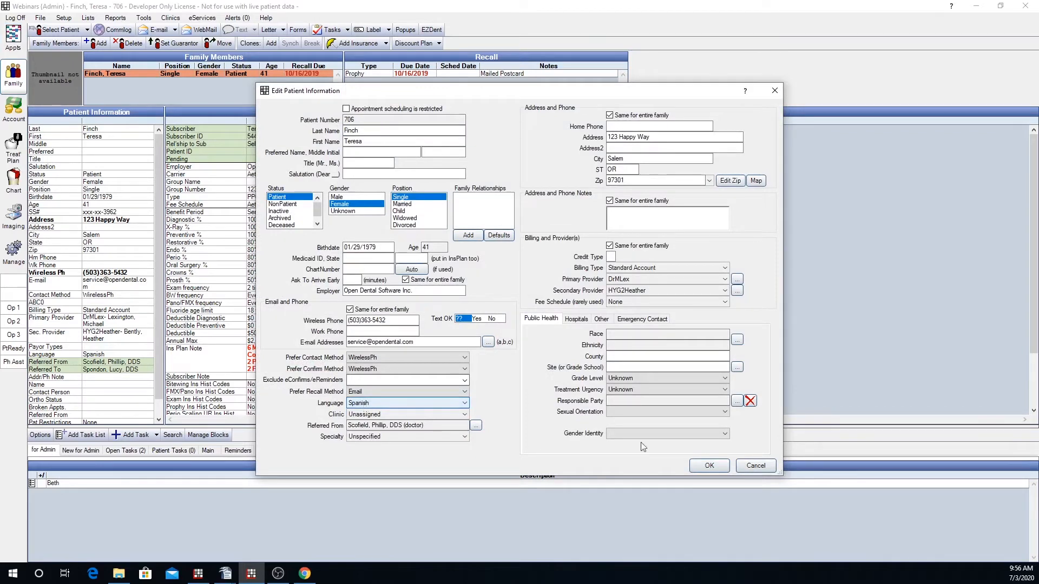
left_click(709, 465)
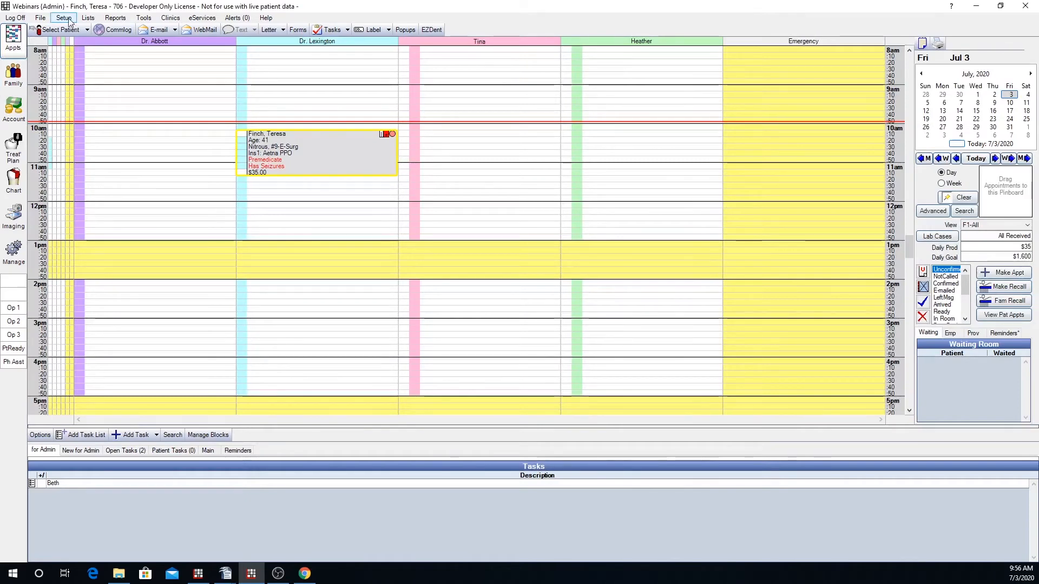
Open Sheet Defs from Setup and select the N20 Consent custom sheet.
left_click(65, 17)
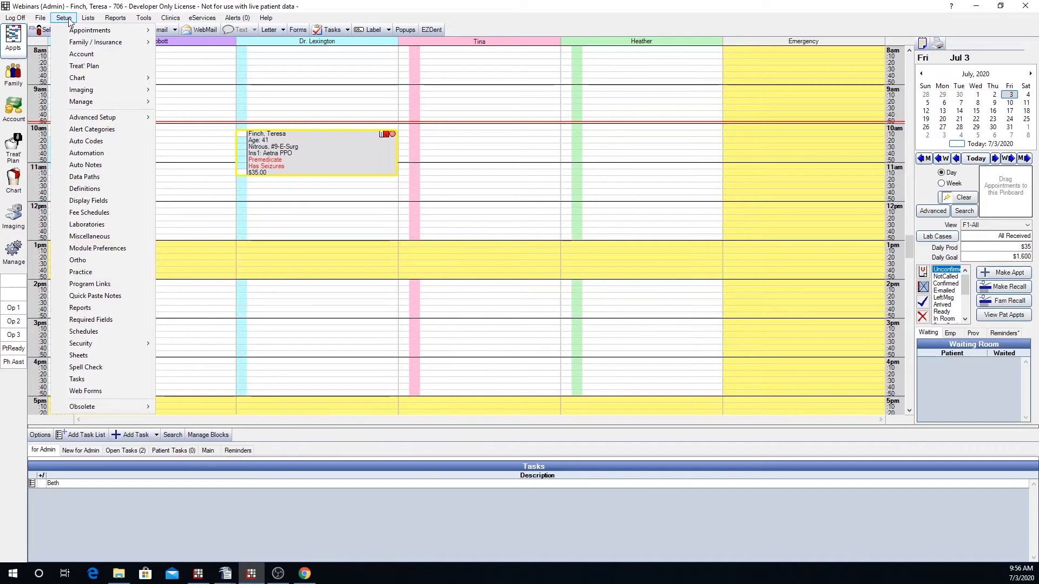
mouse_move(80, 343)
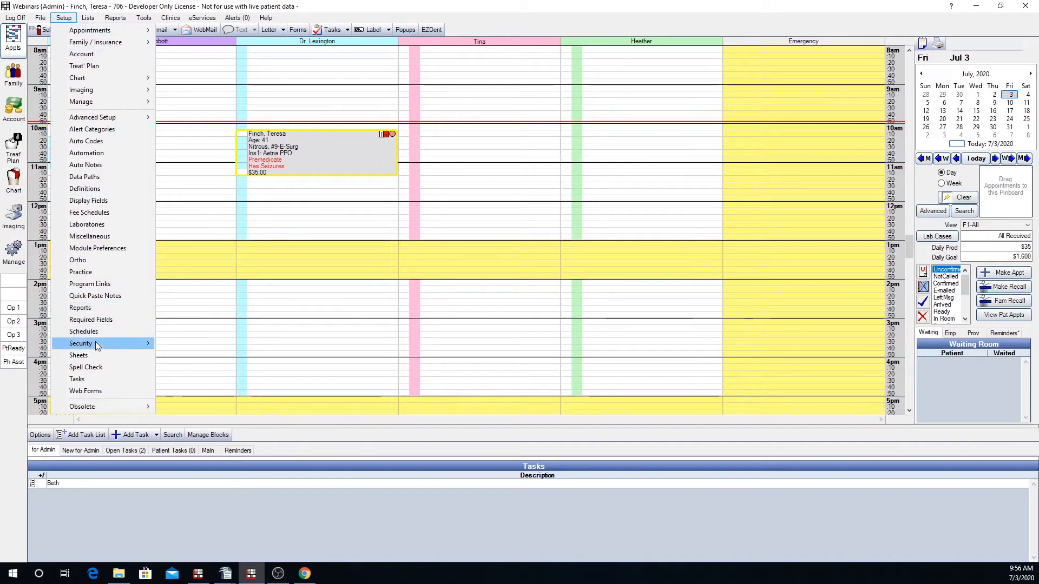
left_click(78, 355)
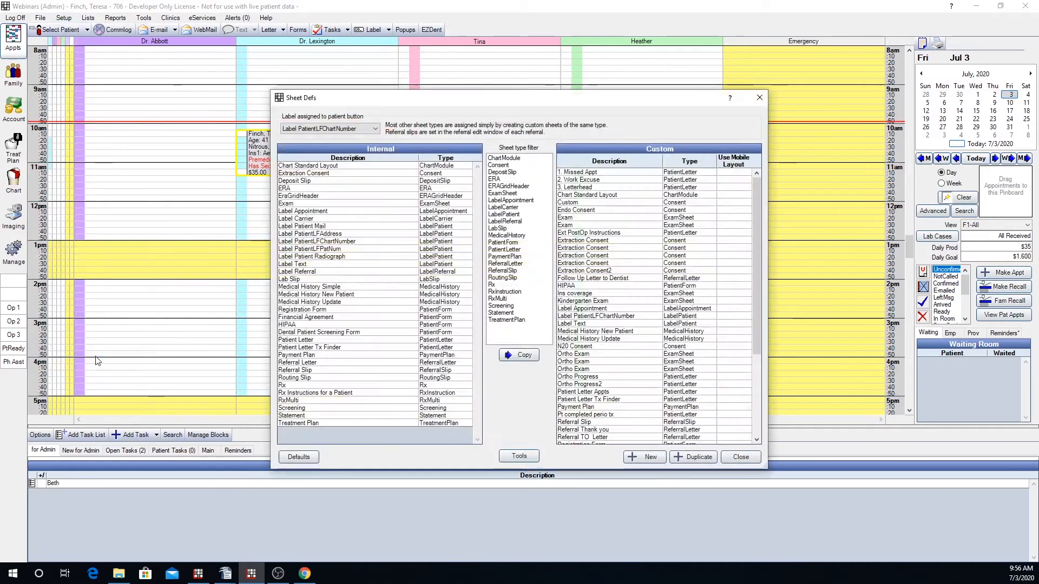
mouse_move(452, 452)
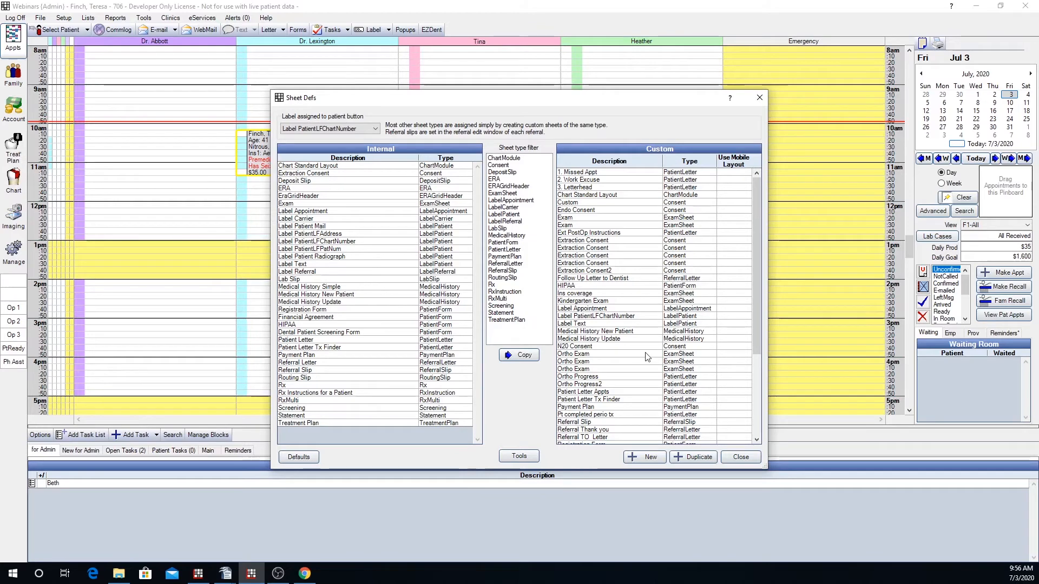
left_click(574, 346)
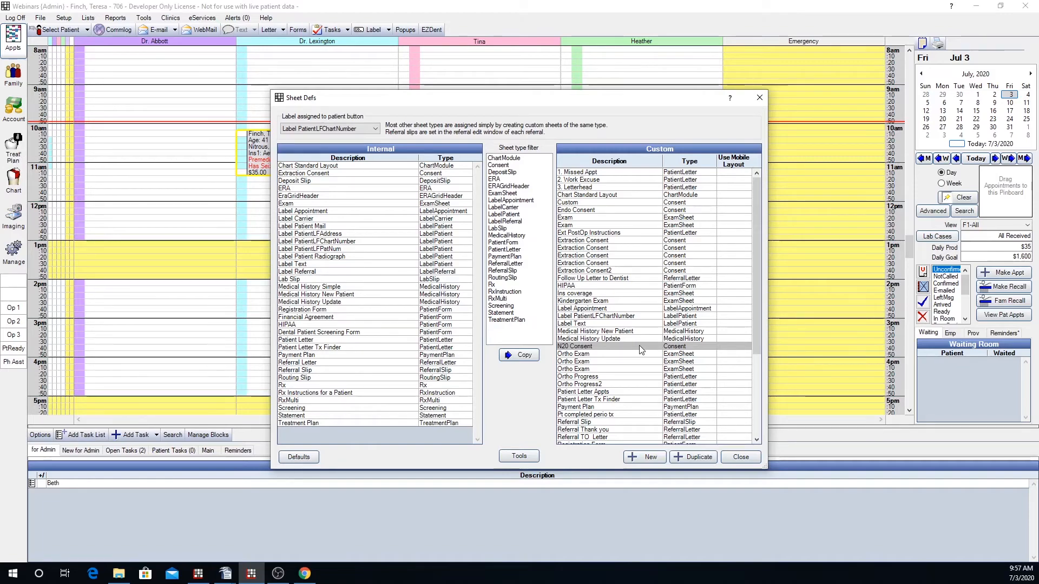
Open the N20 Consent layout and pick Spanish as a new language version.
double_click(595, 346)
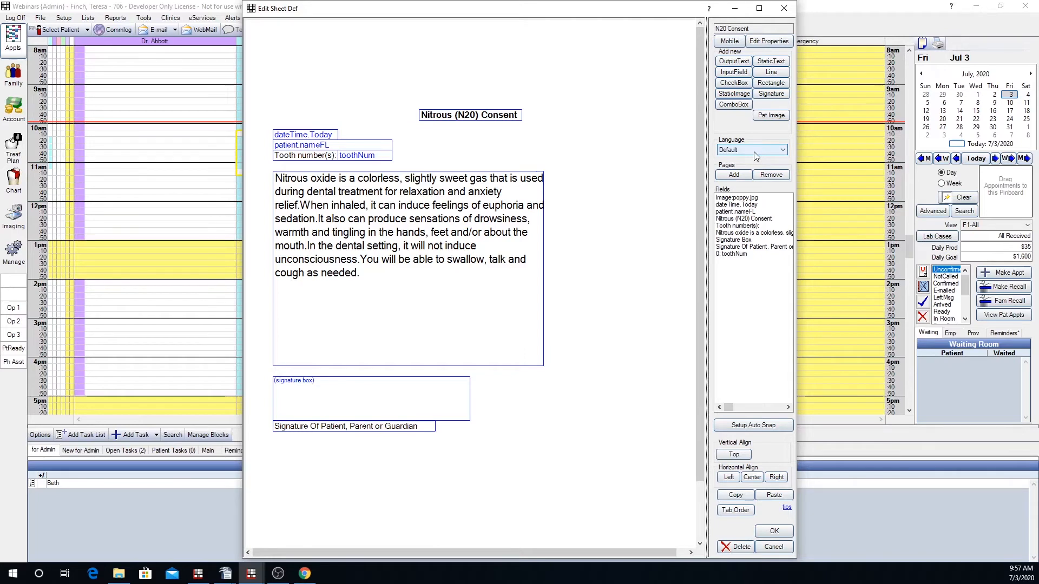
mouse_move(764, 155)
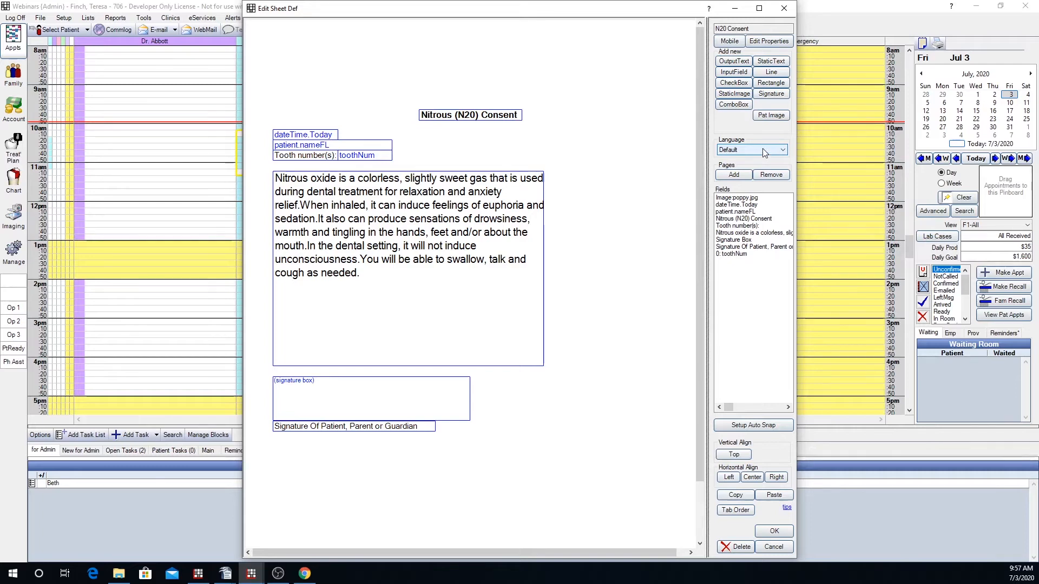
left_click(775, 150)
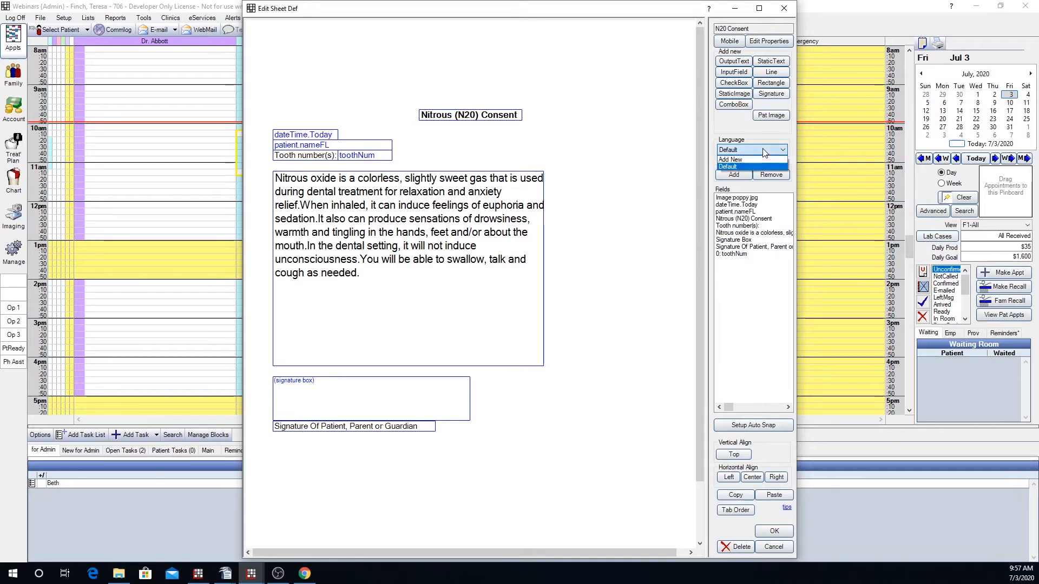
left_click(729, 159)
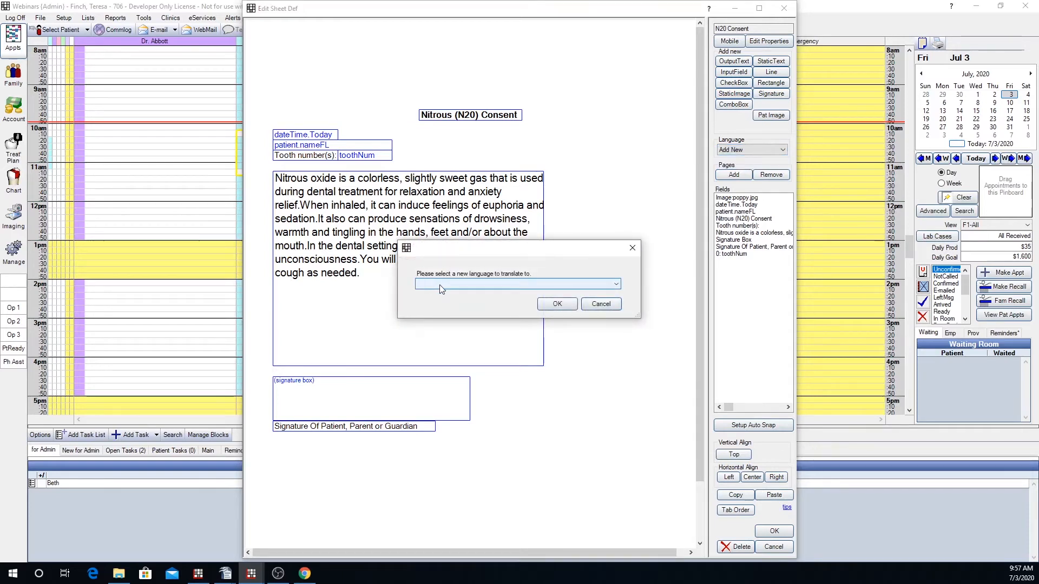
left_click(615, 283)
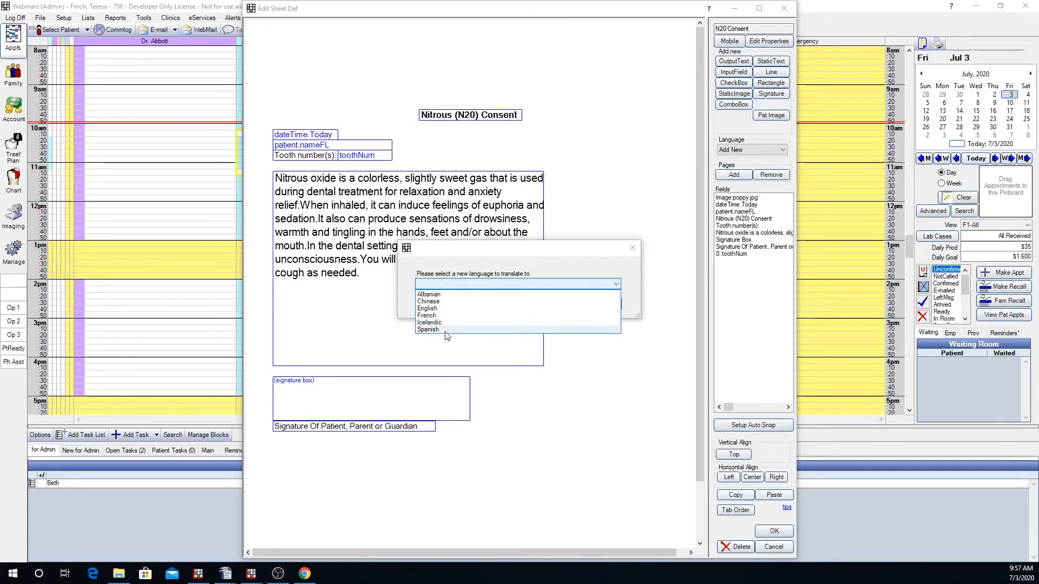
left_click(429, 330)
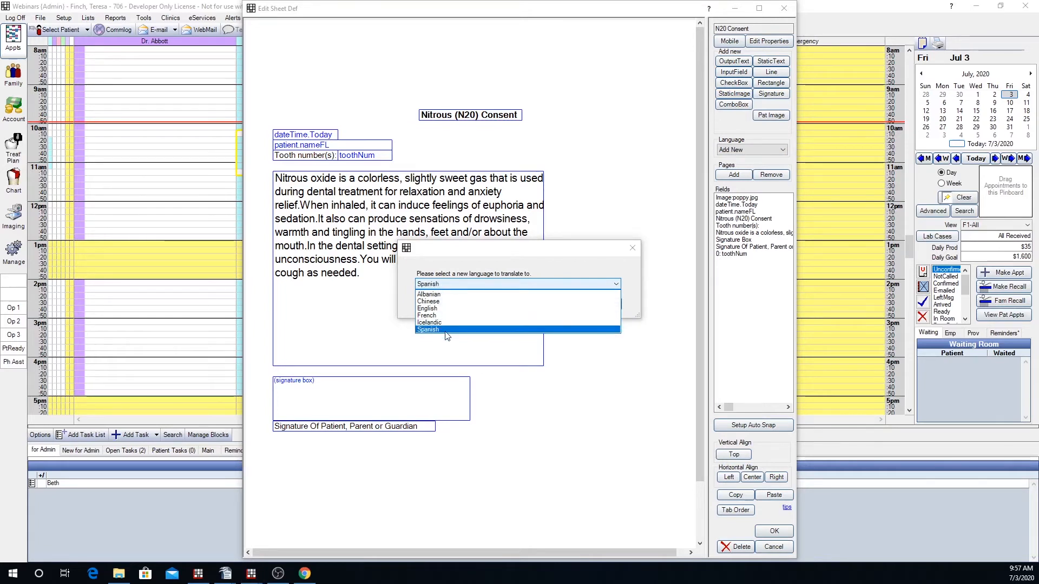
left_click(427, 330)
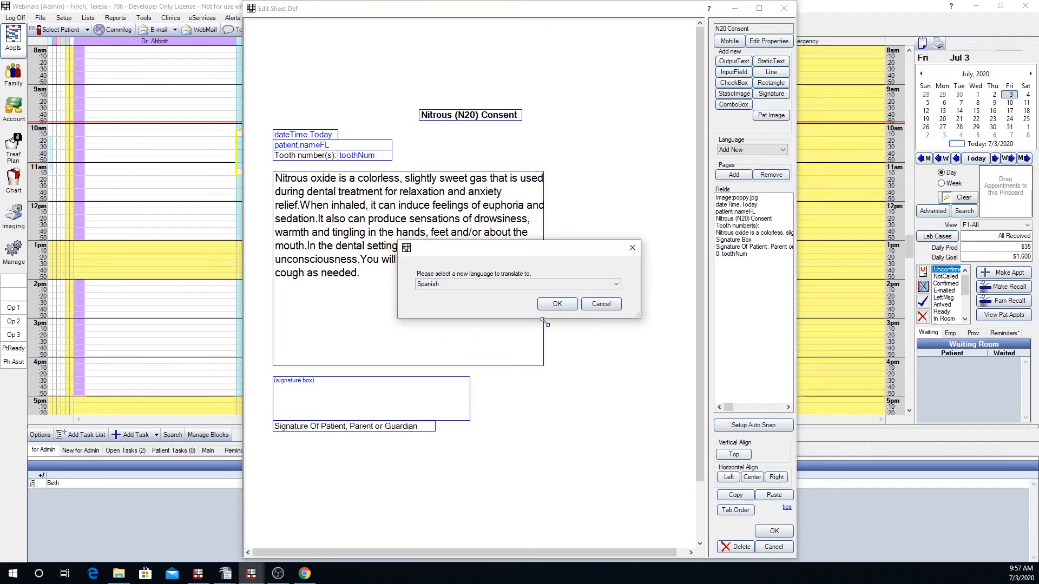
Confirm the Spanish version, then switch the layout from Default to Spanish.
left_click(557, 304)
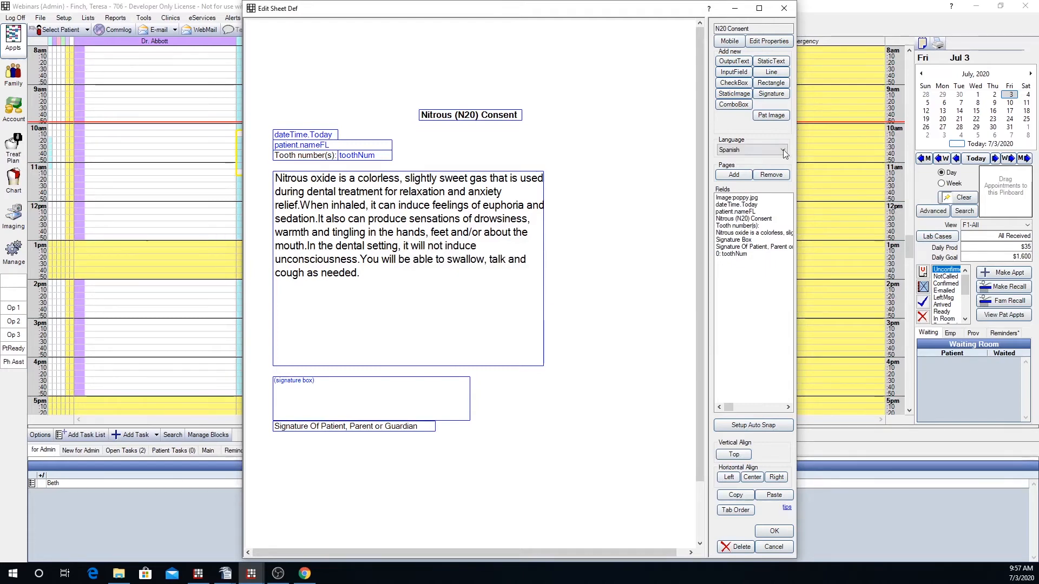
left_click(782, 150)
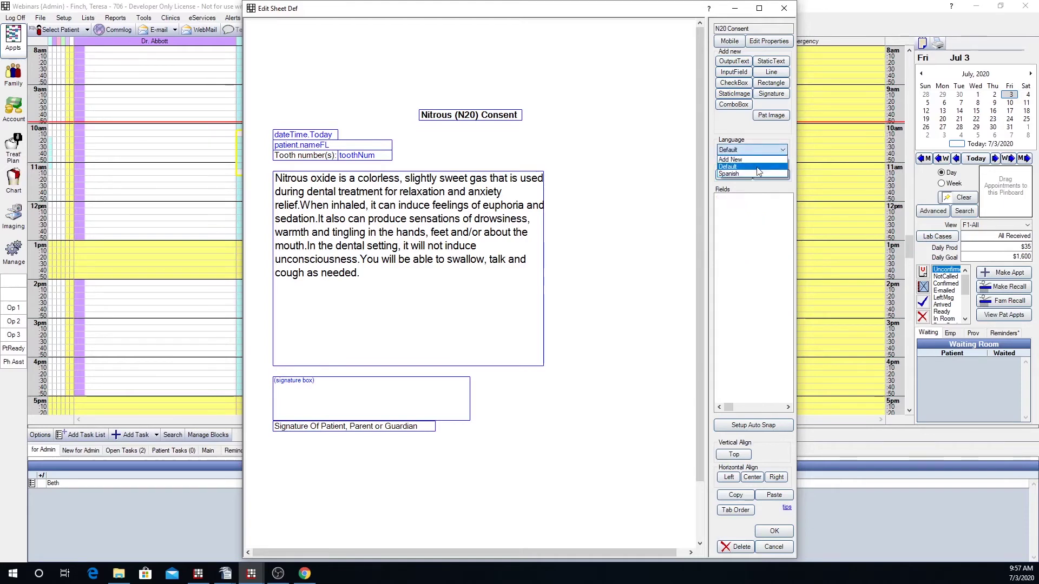
left_click(727, 166)
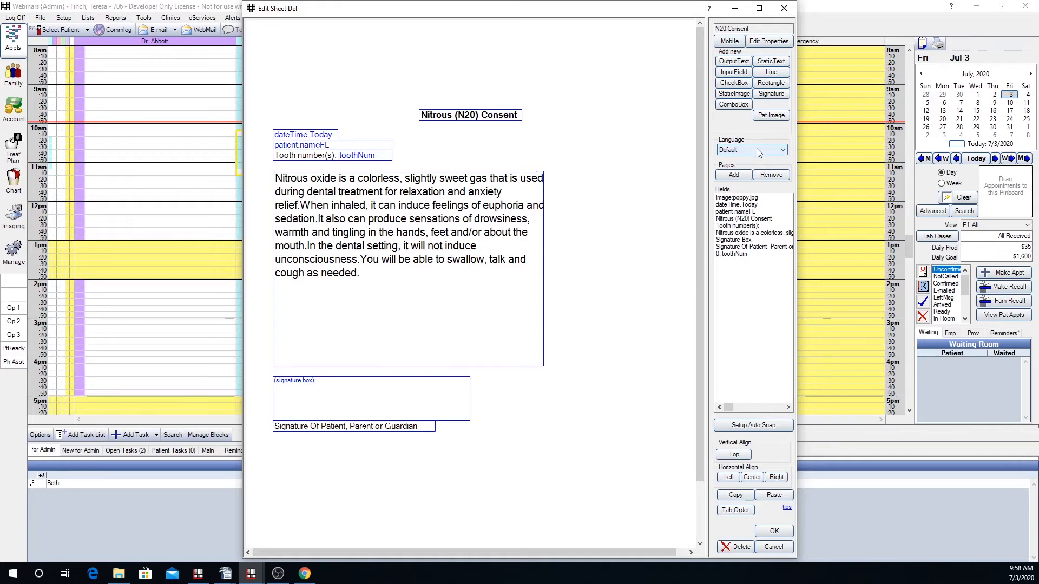
left_click(781, 150)
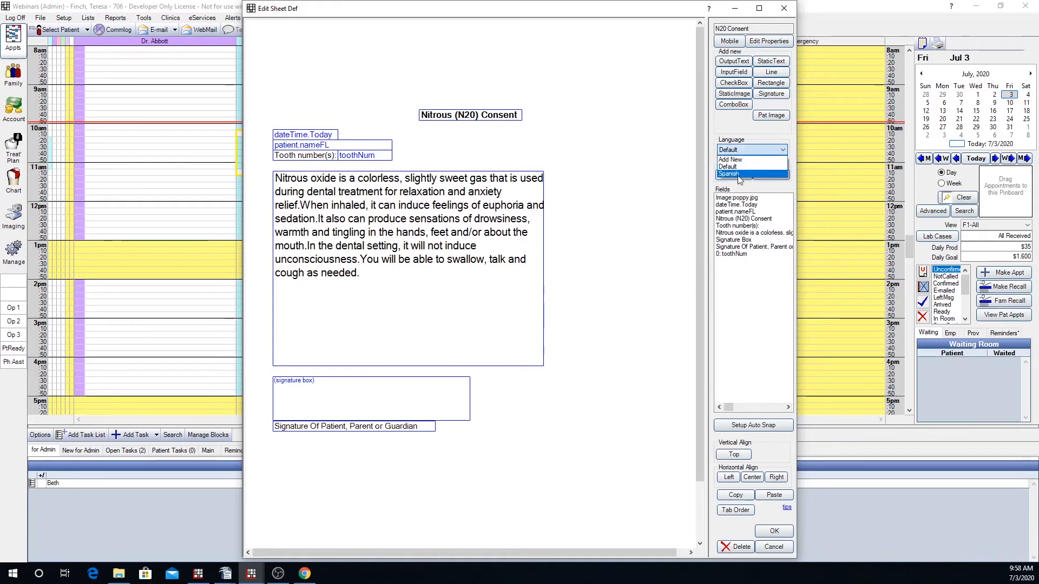
left_click(727, 174)
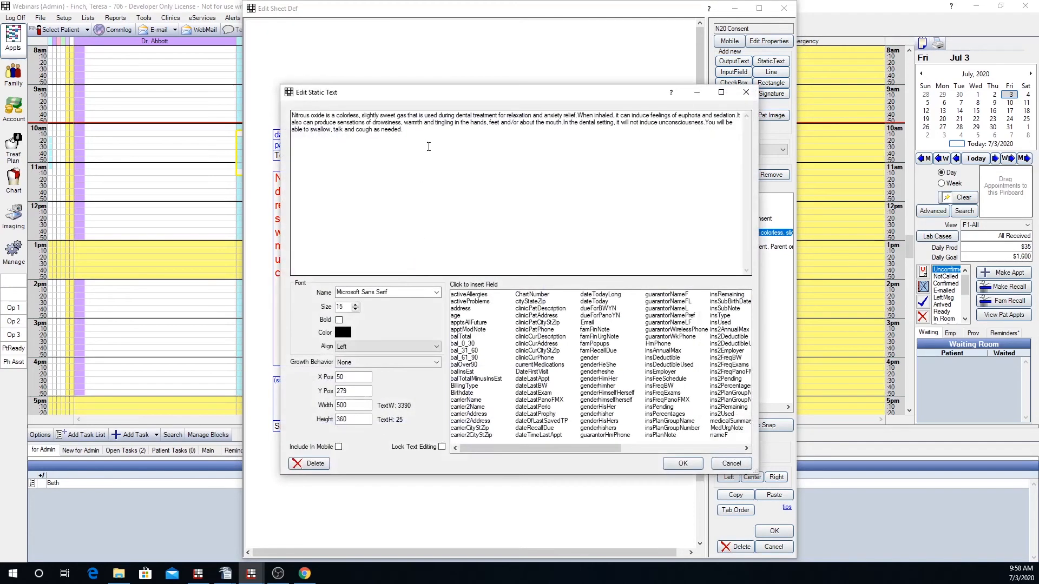
Replace the consent paragraph text with the pasted Spanish translation.
key("ctrl+a")
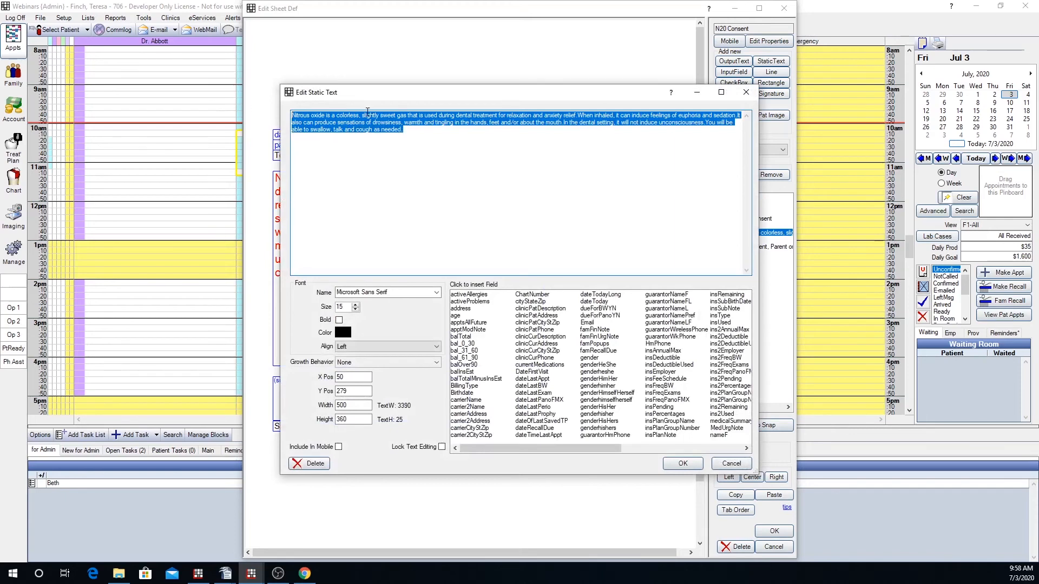
right_click(367, 115)
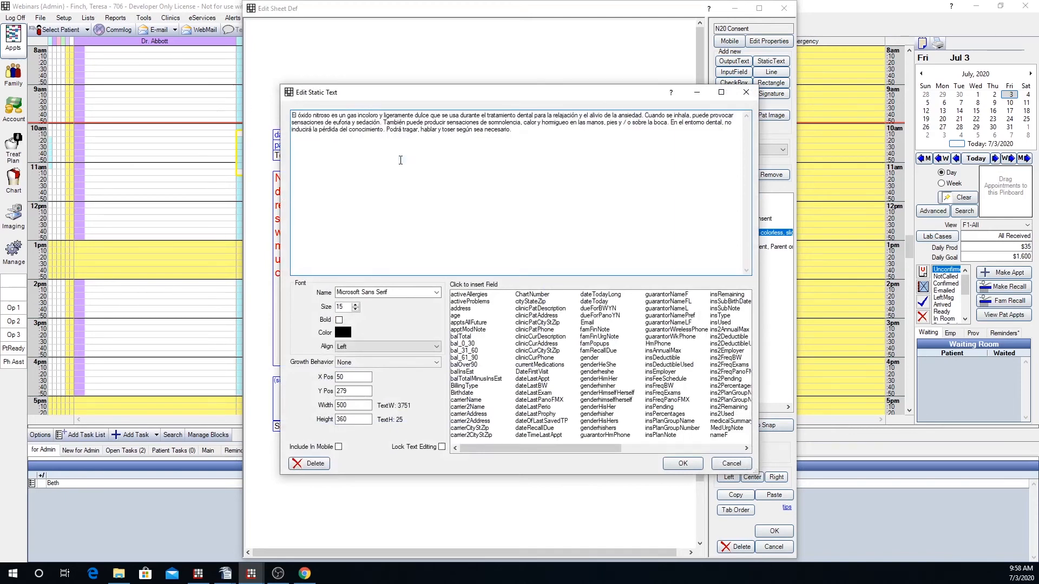
mouse_move(539, 151)
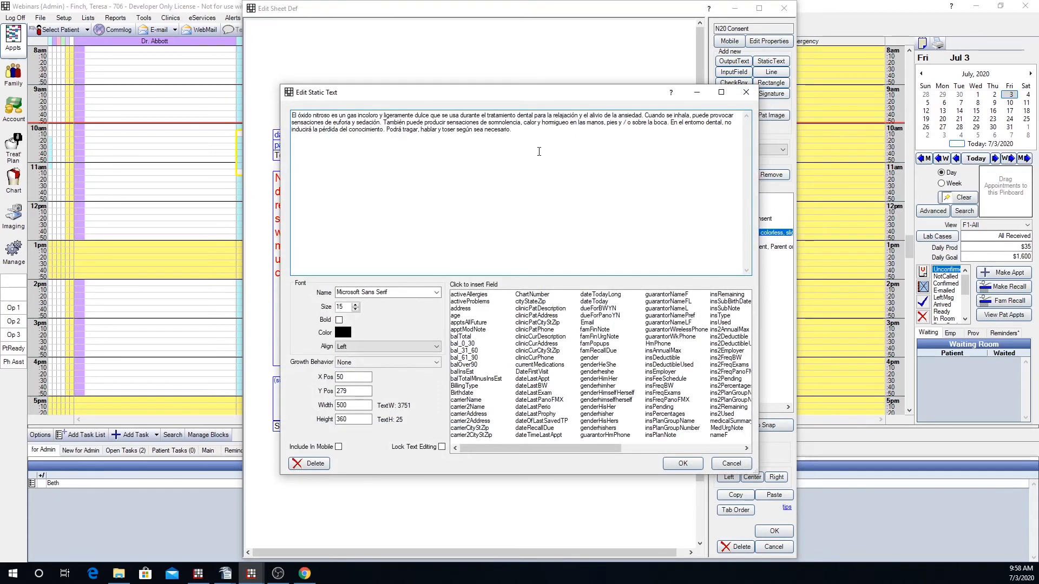
left_click(682, 464)
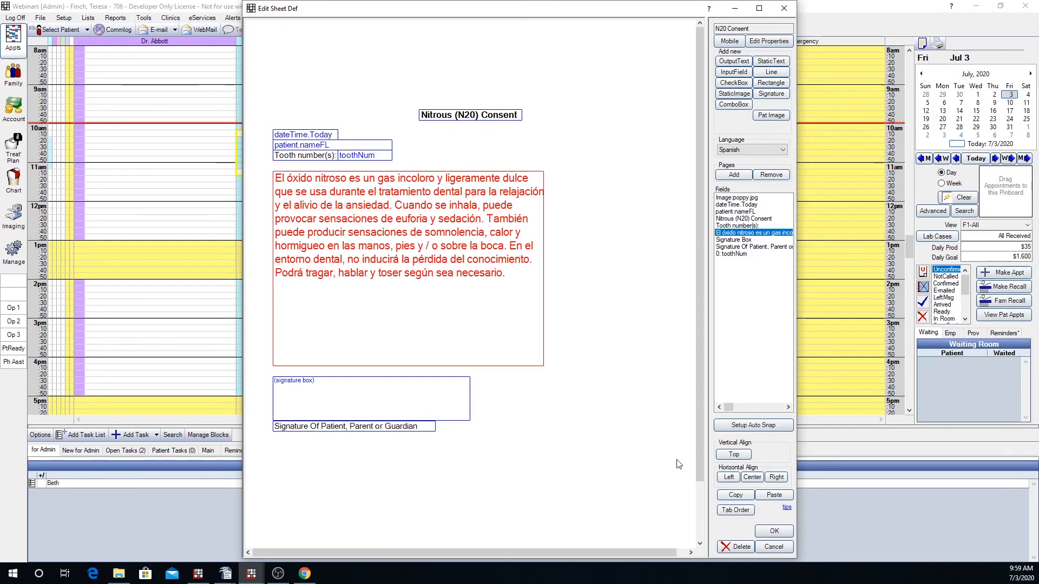
Save the N20 Consent sheet edits and close Sheet Defs.
left_click(774, 531)
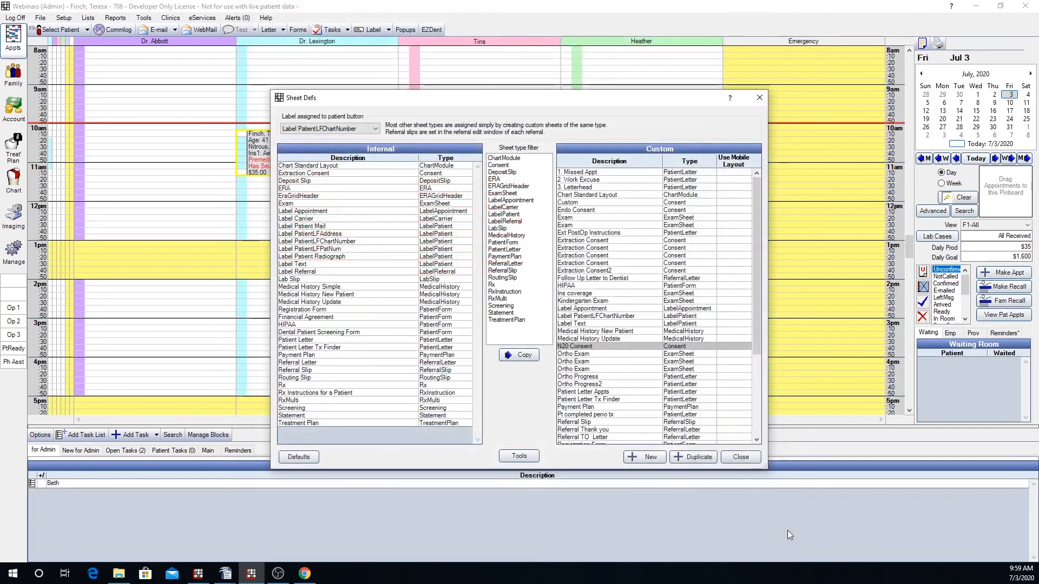
left_click(740, 458)
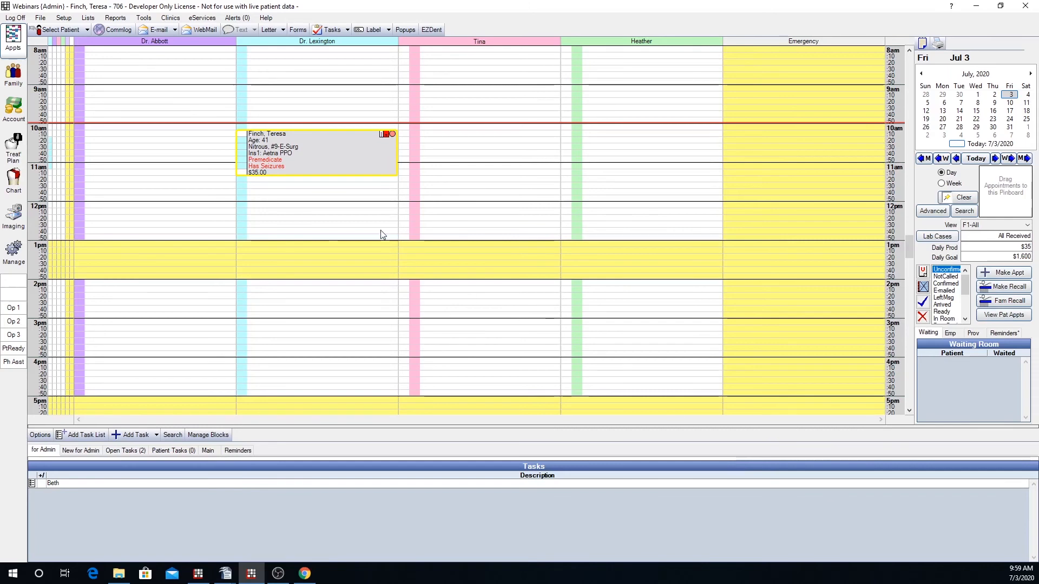
mouse_move(322, 150)
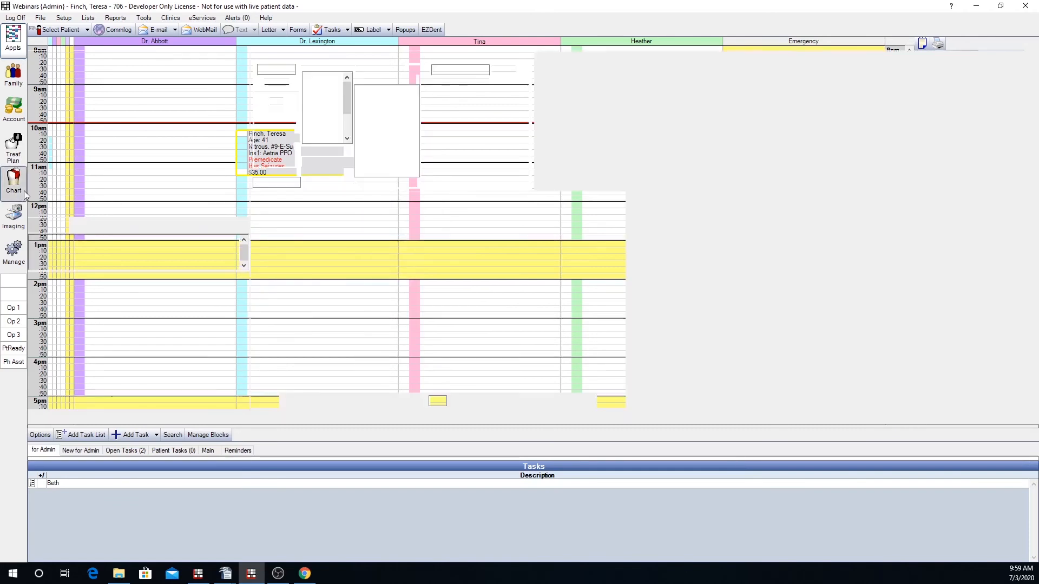
From the Chart module, open the N20 Consent form for the patient.
left_click(13, 182)
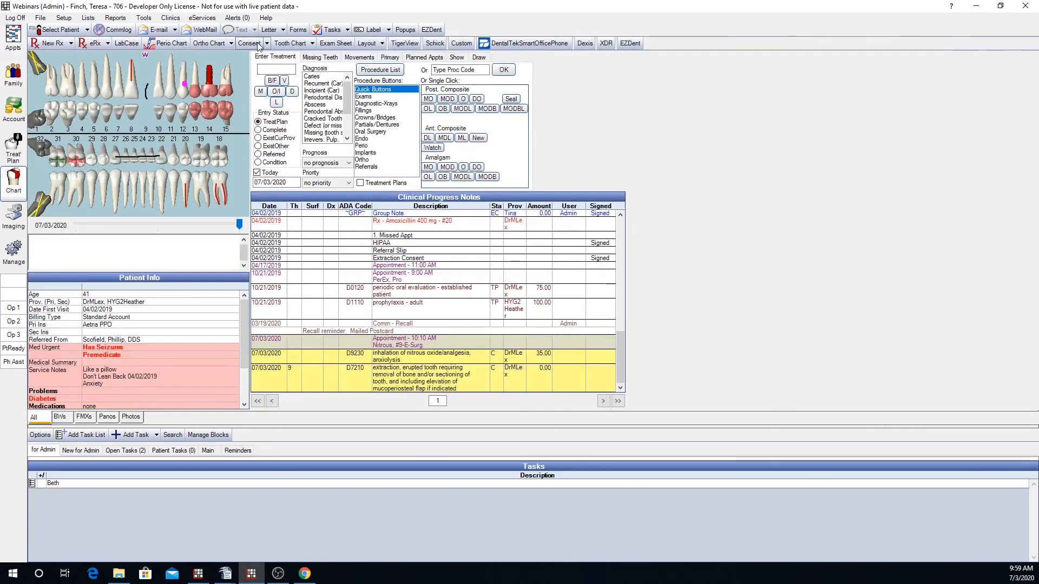
left_click(250, 43)
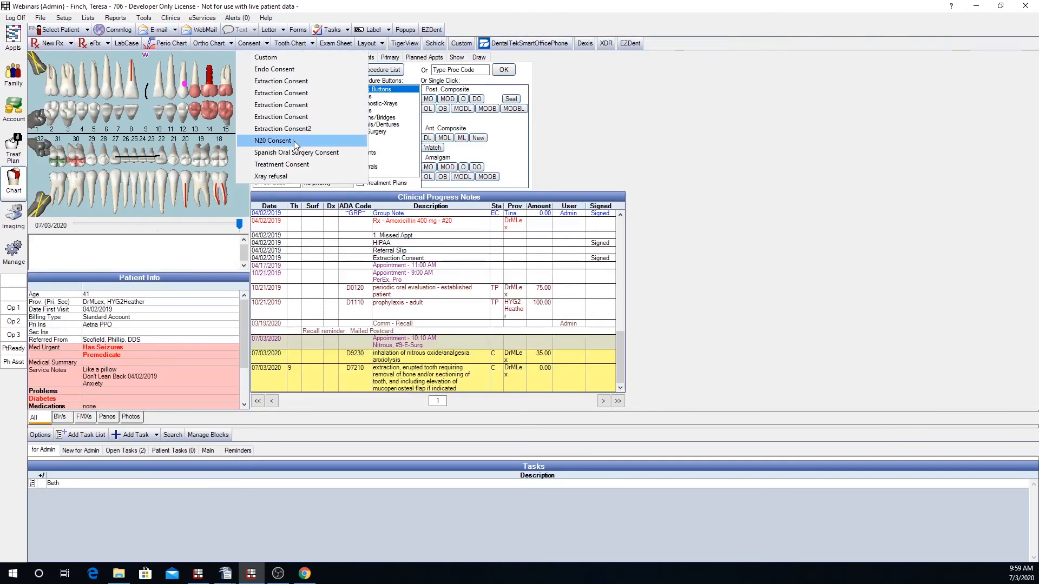
left_click(276, 140)
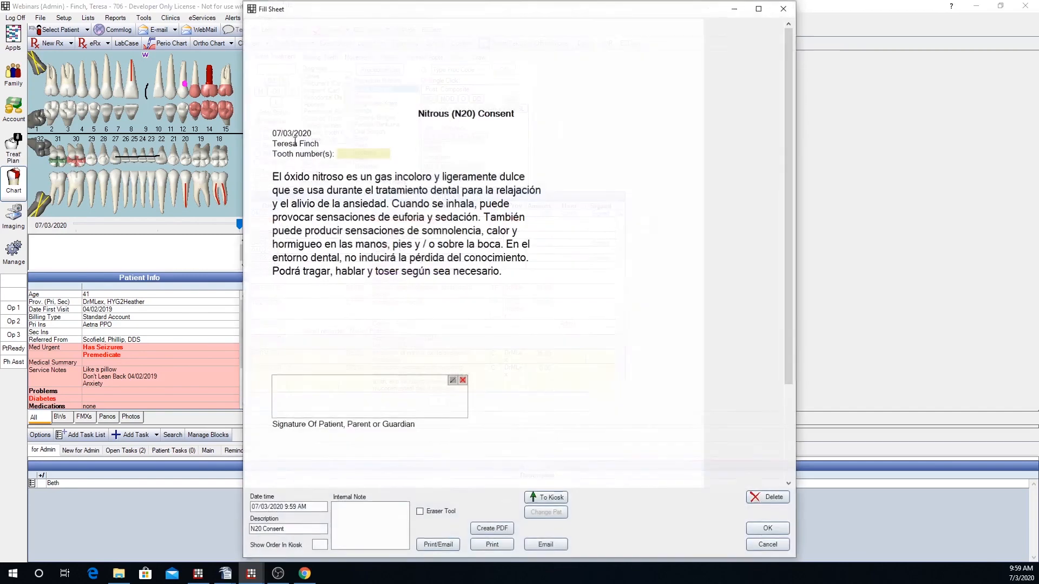